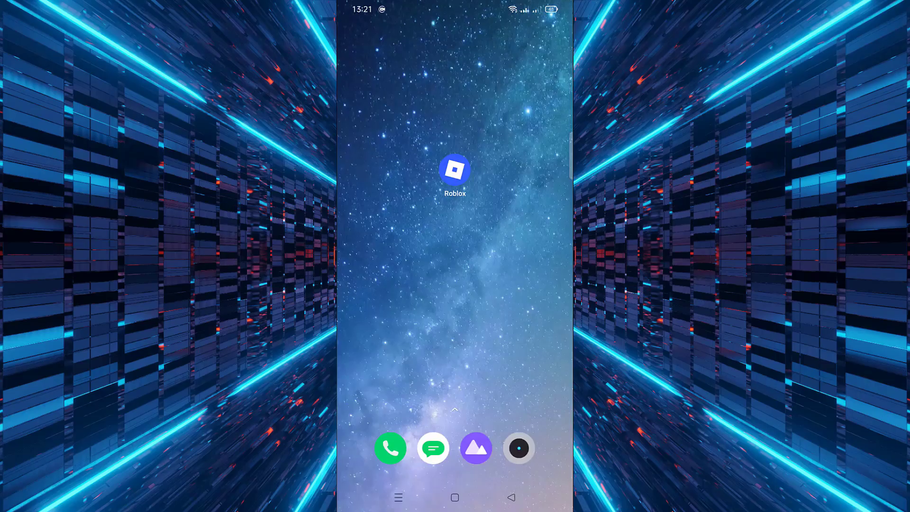
# Launch the Roblox app from the Android home screen.
pyautogui.click(455, 171)
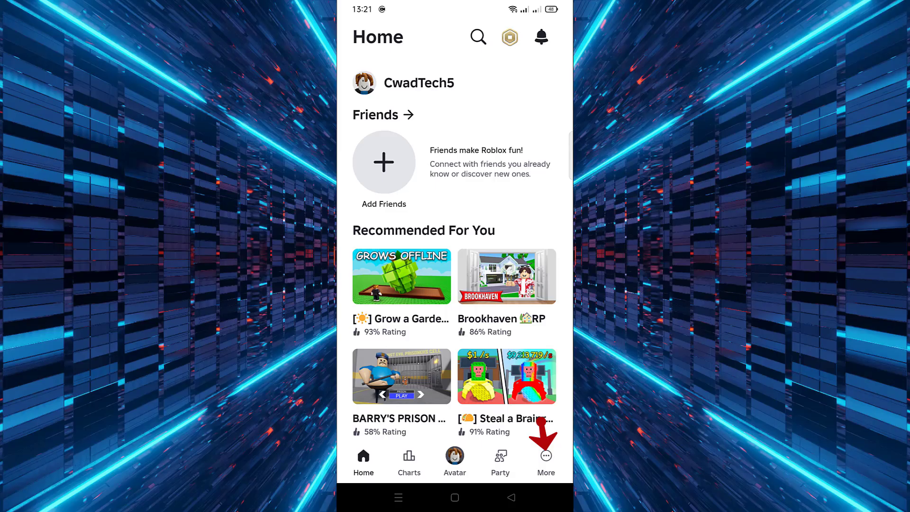
# Reach the Account Info page through More and Settings.
pyautogui.click(546, 461)
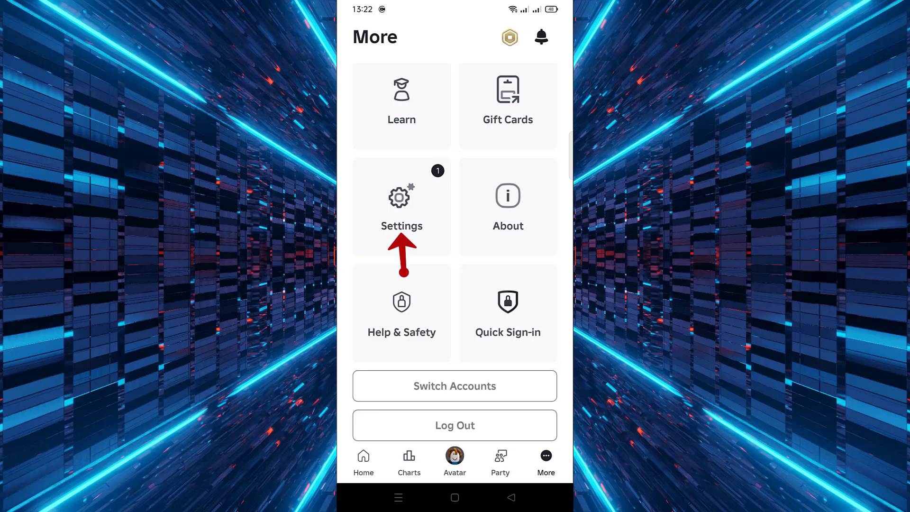
pyautogui.click(401, 203)
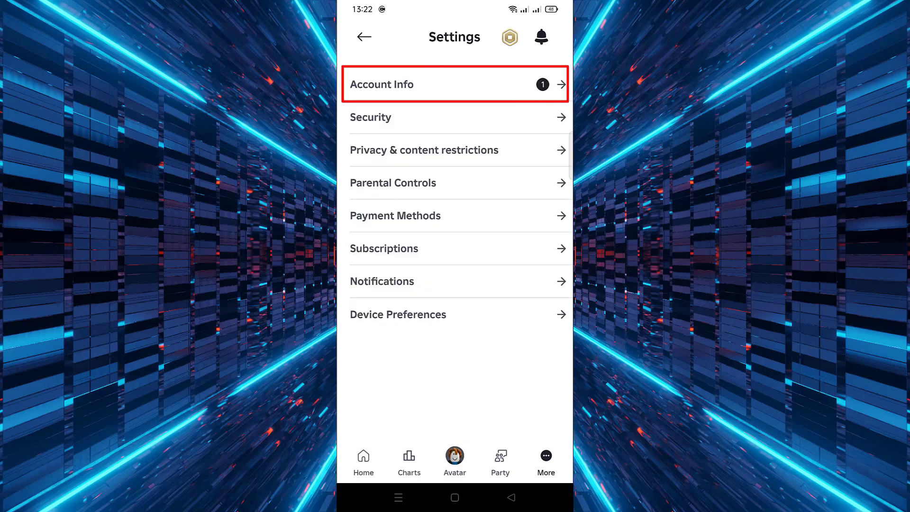
pyautogui.click(455, 84)
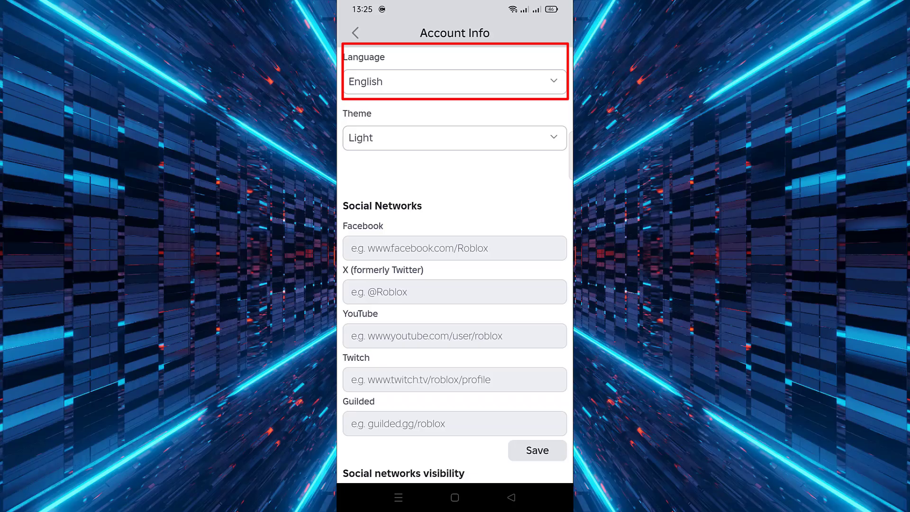
# Expand the Language dropdown currently set to English to list available languages.
pyautogui.click(454, 81)
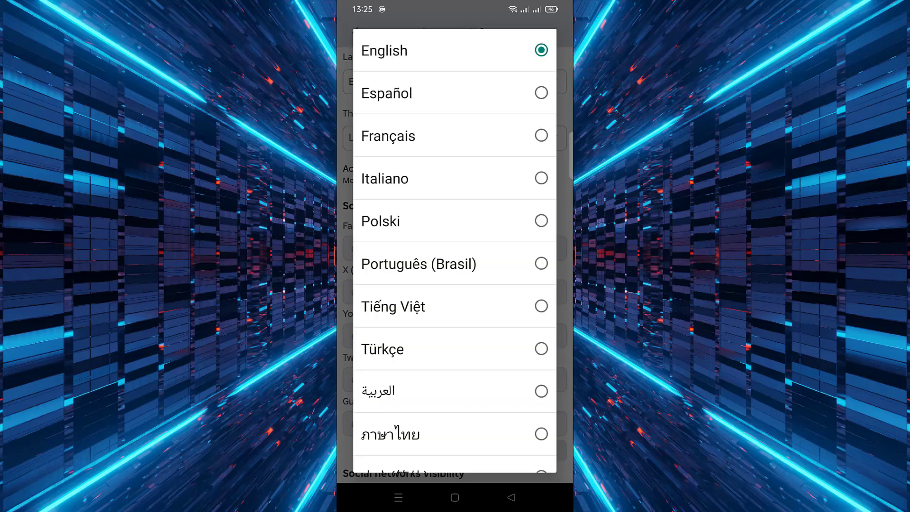